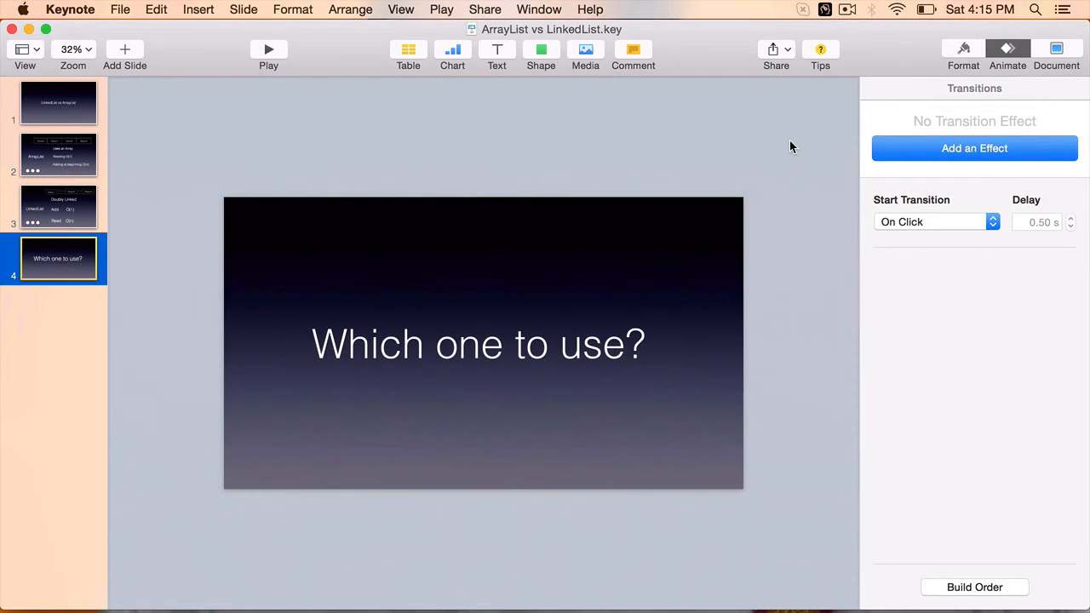
# Return to the ArrayList slide with its object table.
pyautogui.click(58, 155)
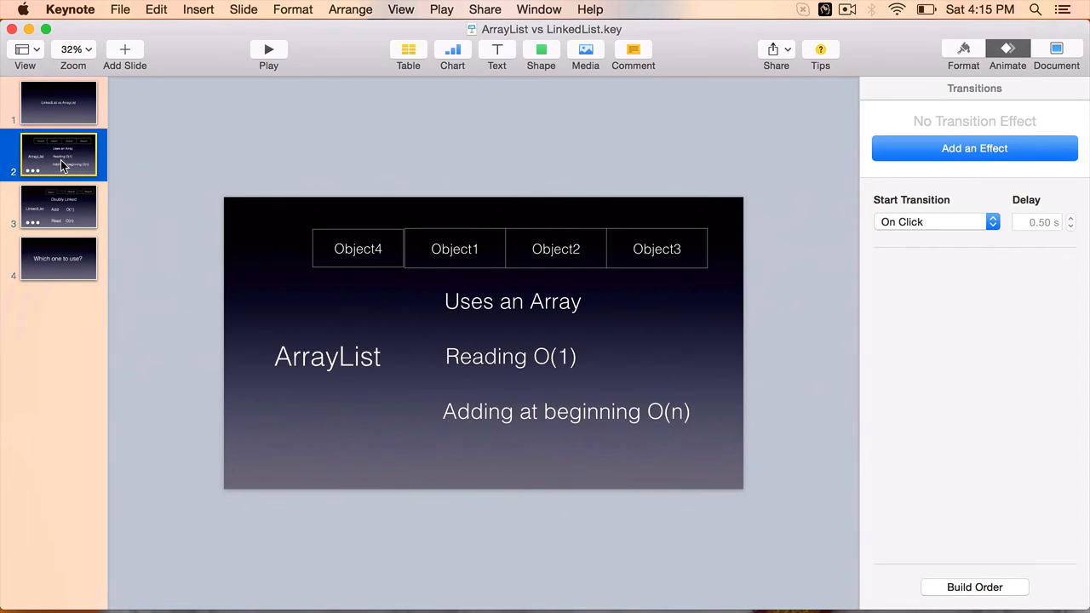
pyautogui.moveTo(196, 302)
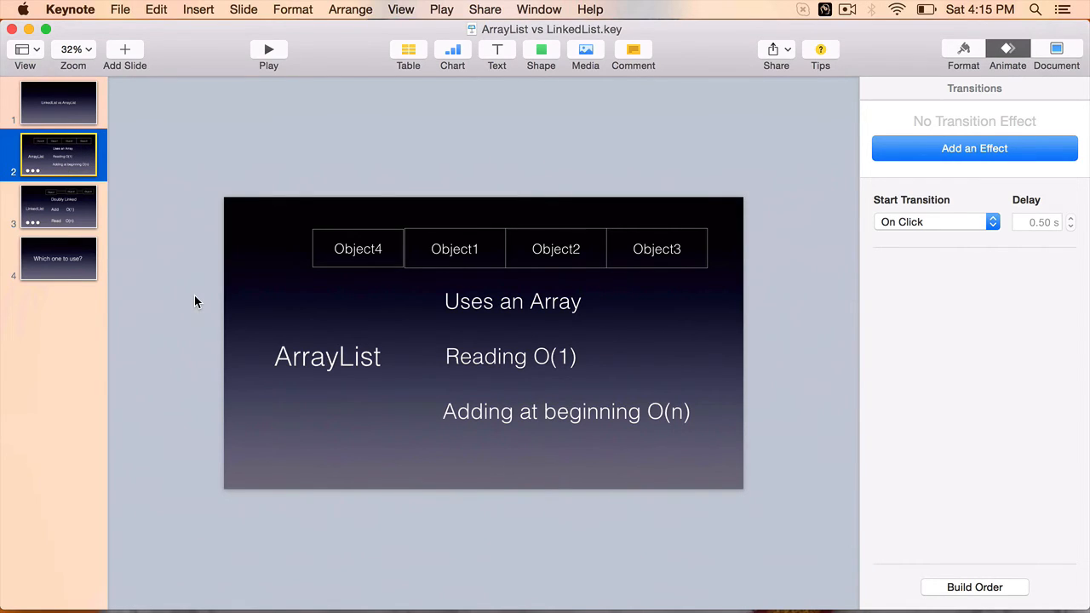
pyautogui.moveTo(273, 337)
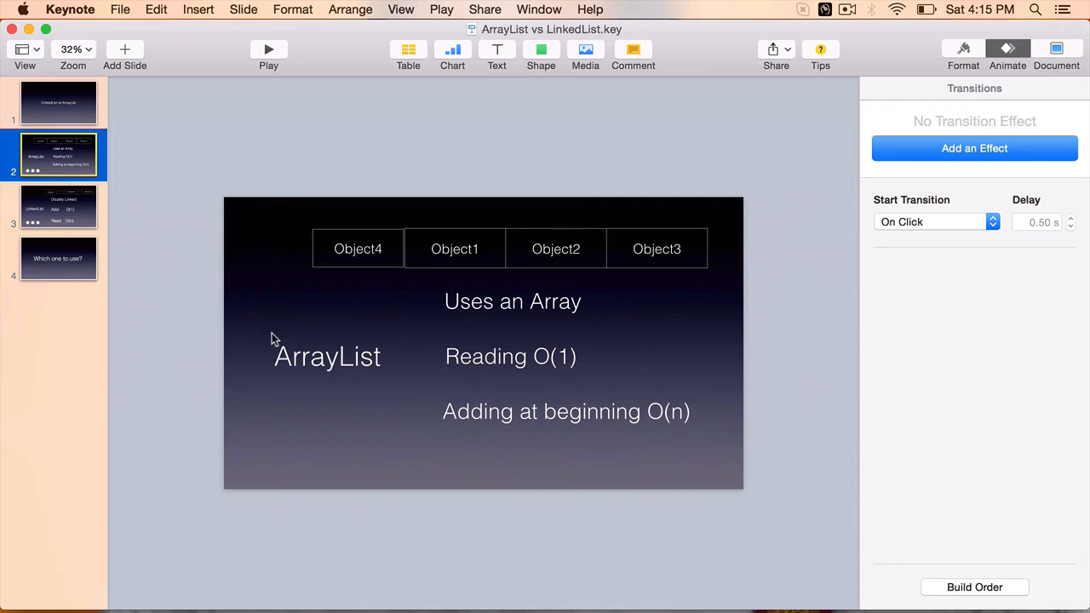
pyautogui.moveTo(281, 245)
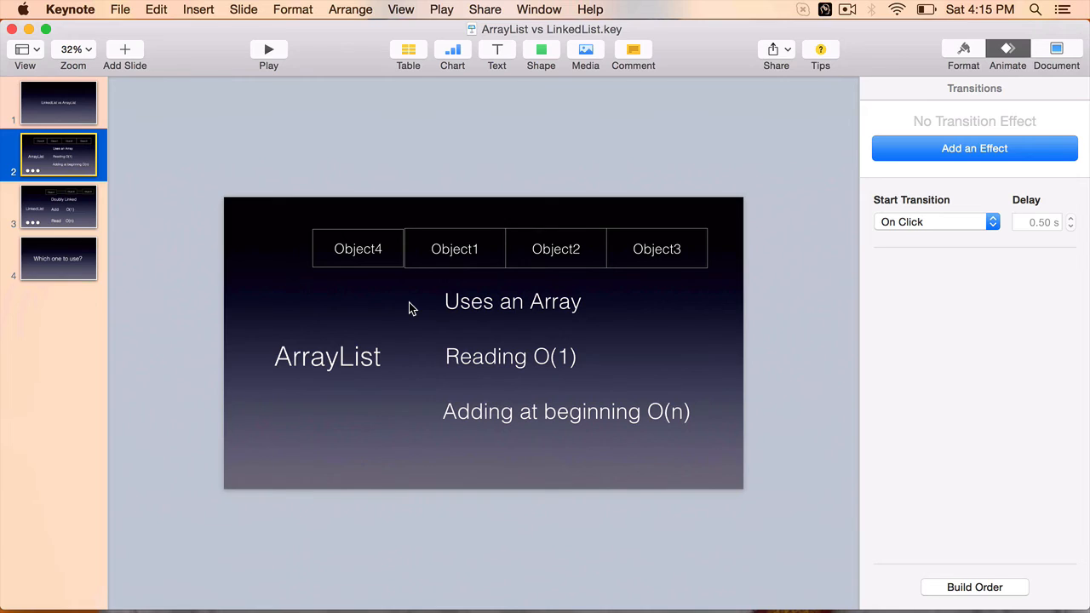
pyautogui.moveTo(317, 256)
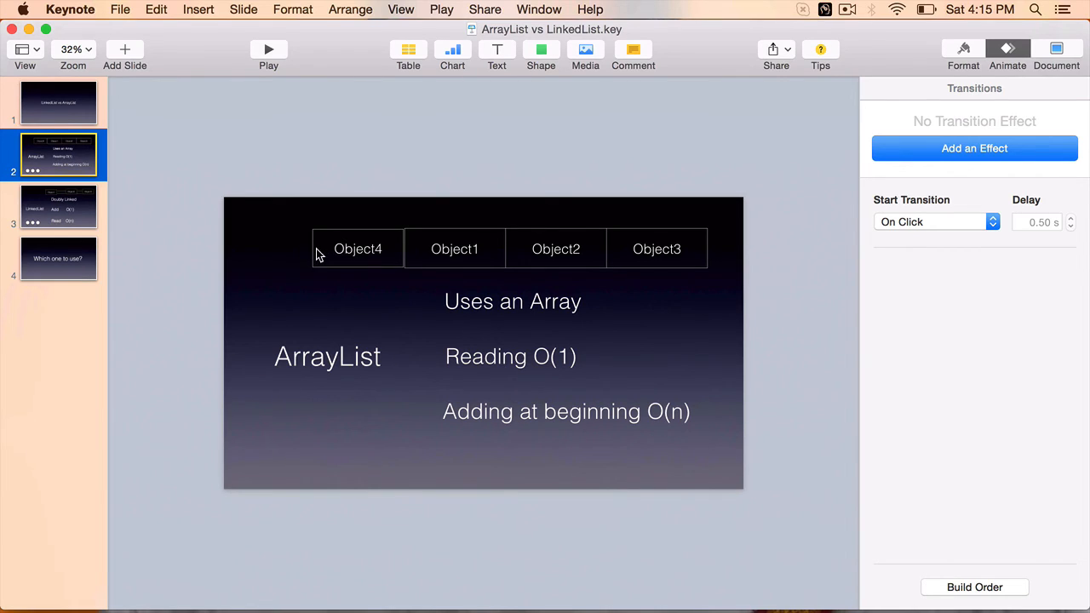
pyautogui.moveTo(771, 313)
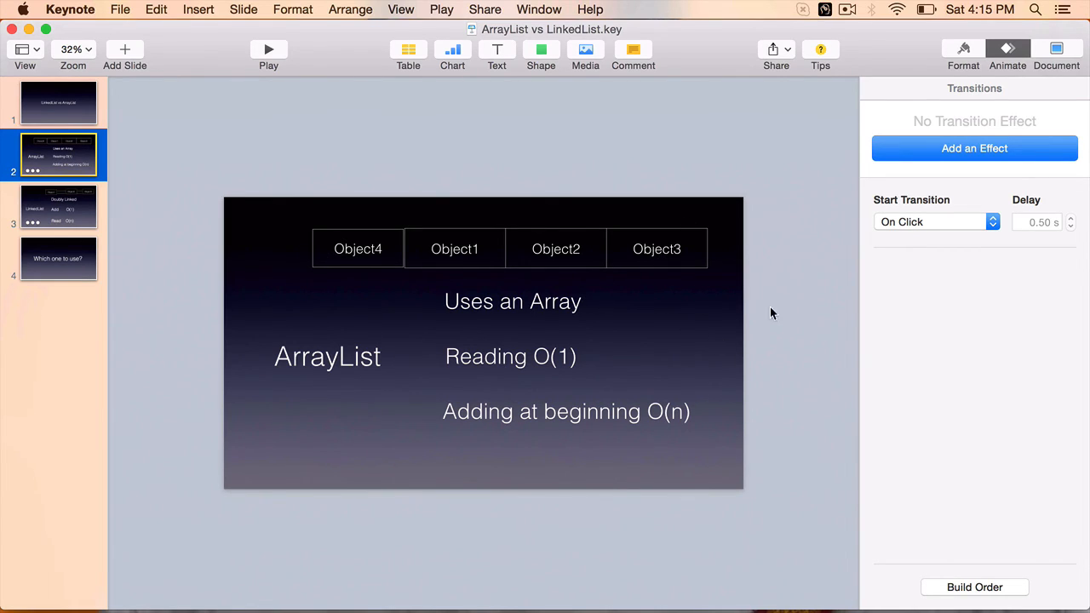
pyautogui.moveTo(729, 330)
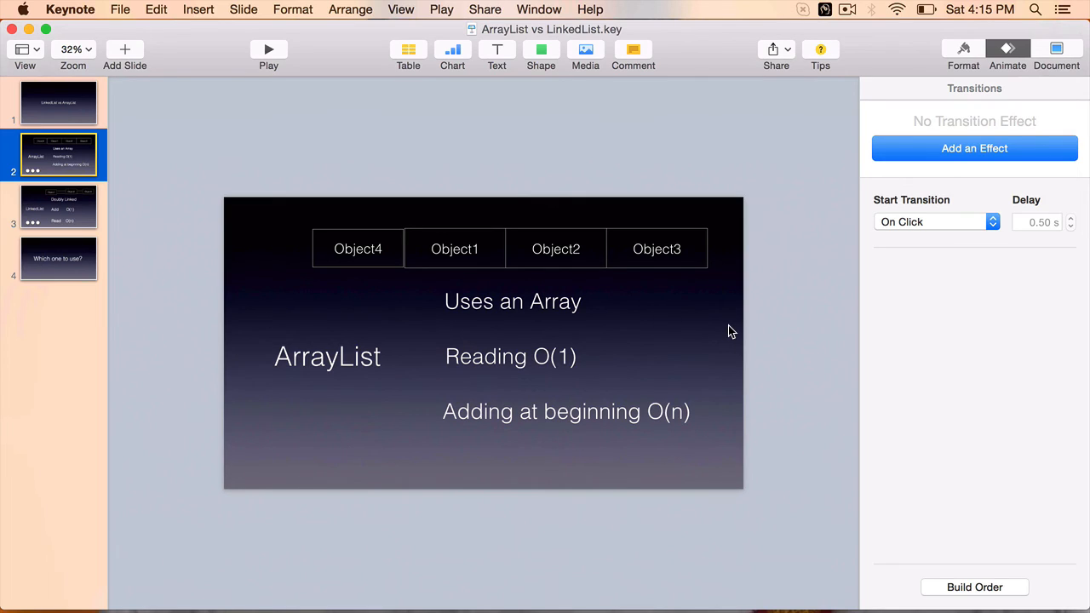
pyautogui.moveTo(476, 211)
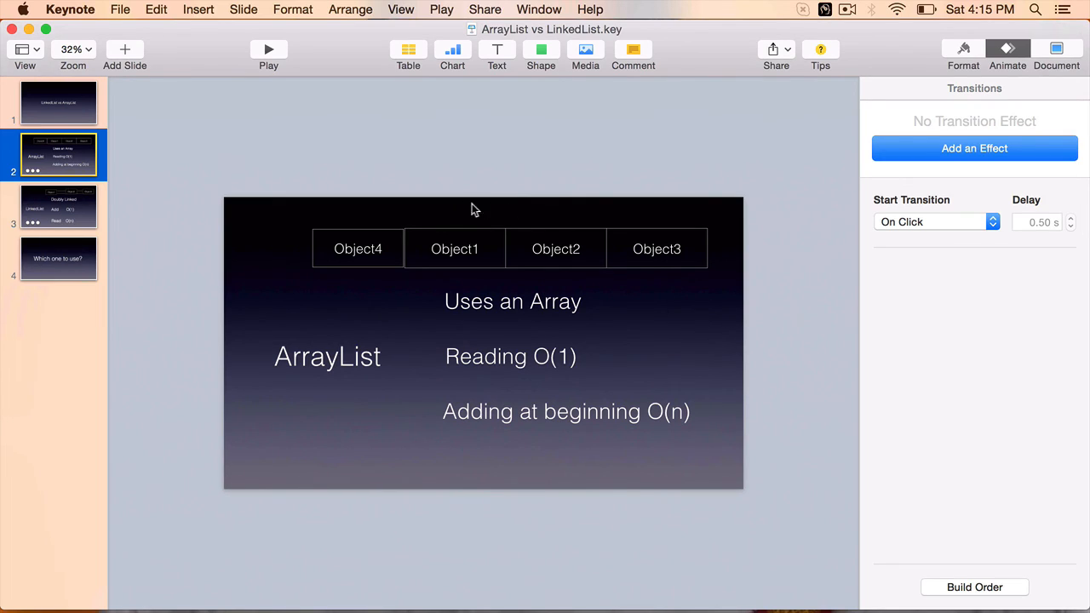
pyautogui.moveTo(707, 300)
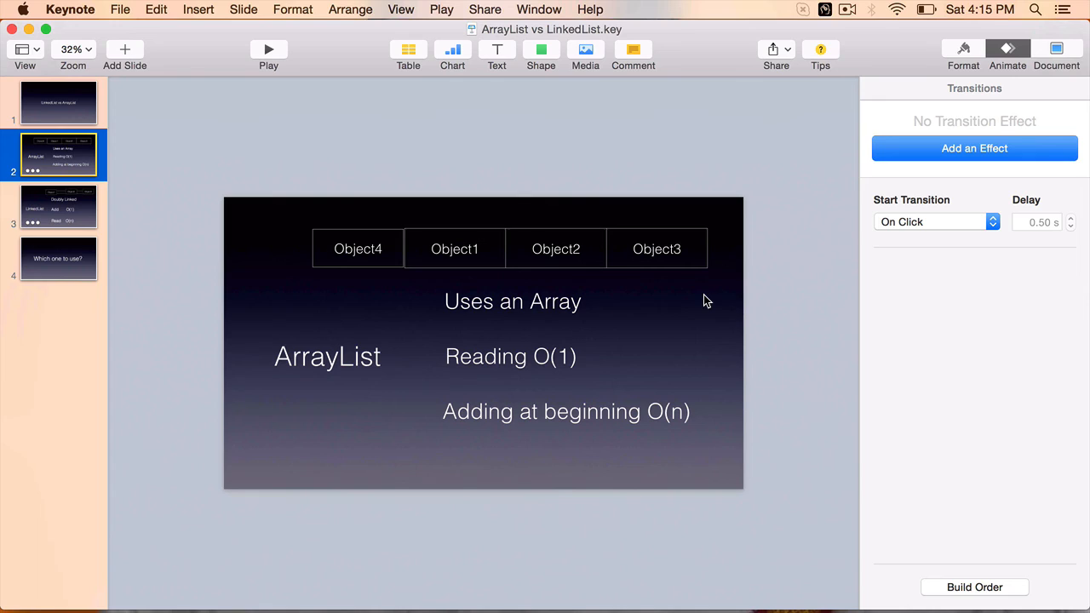
pyautogui.moveTo(525, 330)
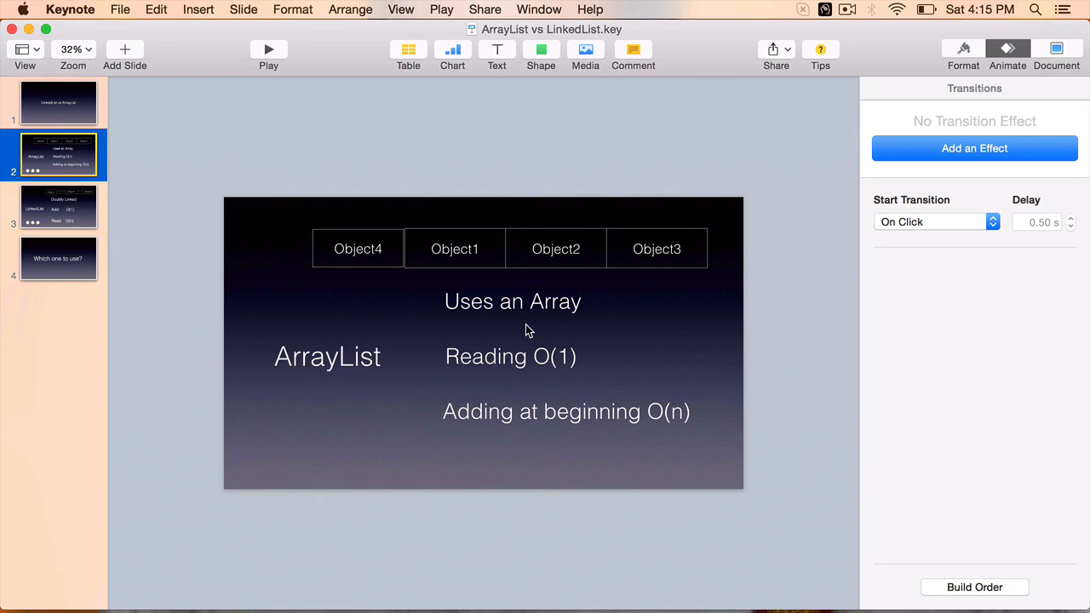
# Advance to the LinkedList slide showing doubly linked objects, Add O(1), Read O(n).
pyautogui.click(58, 208)
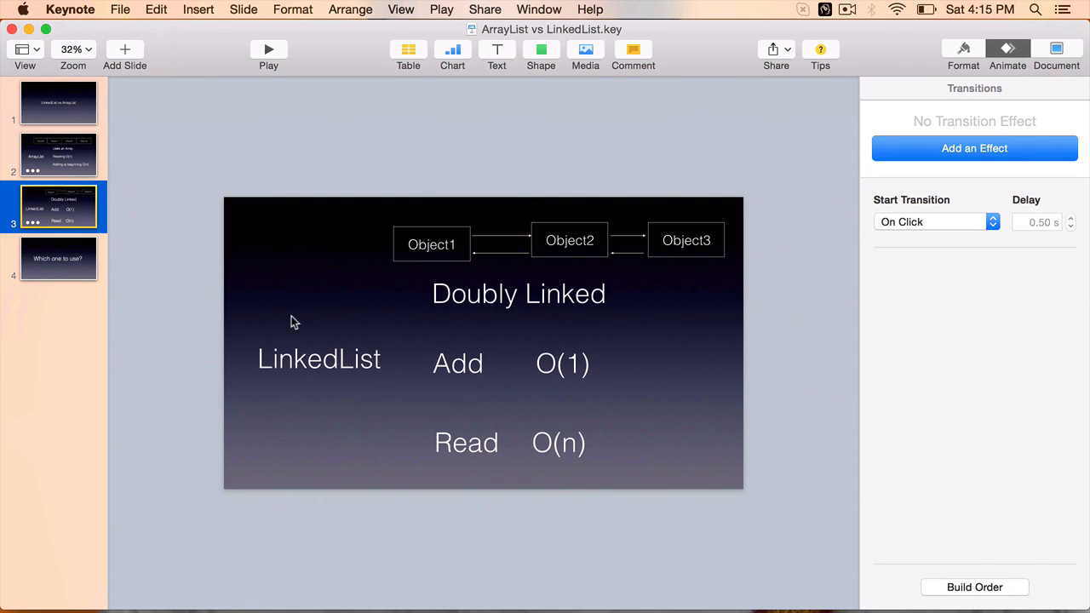
pyautogui.moveTo(320, 225)
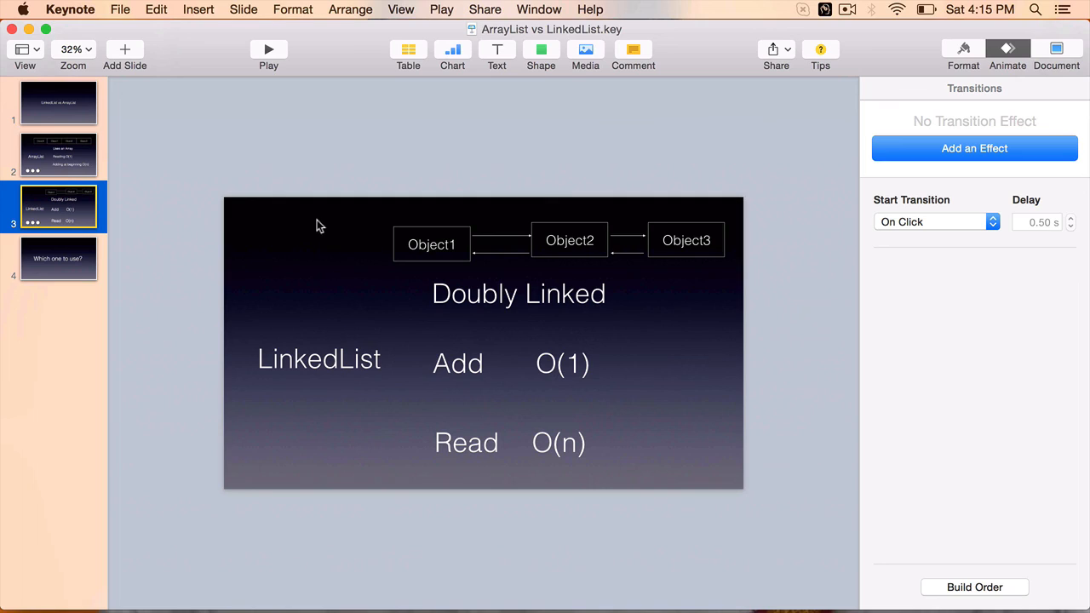
pyautogui.moveTo(531, 293)
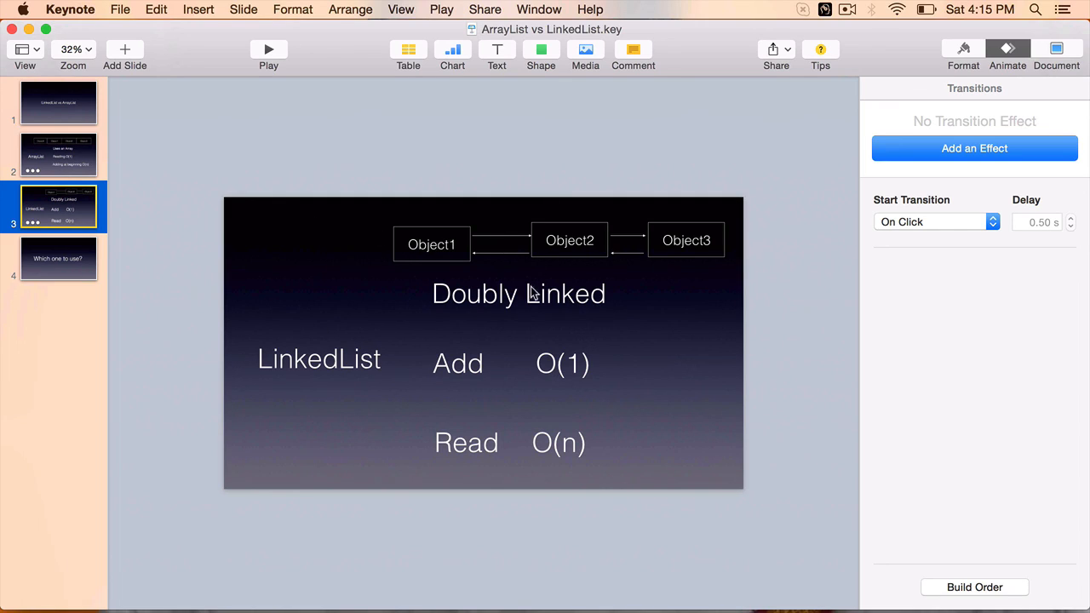
pyautogui.moveTo(372, 242)
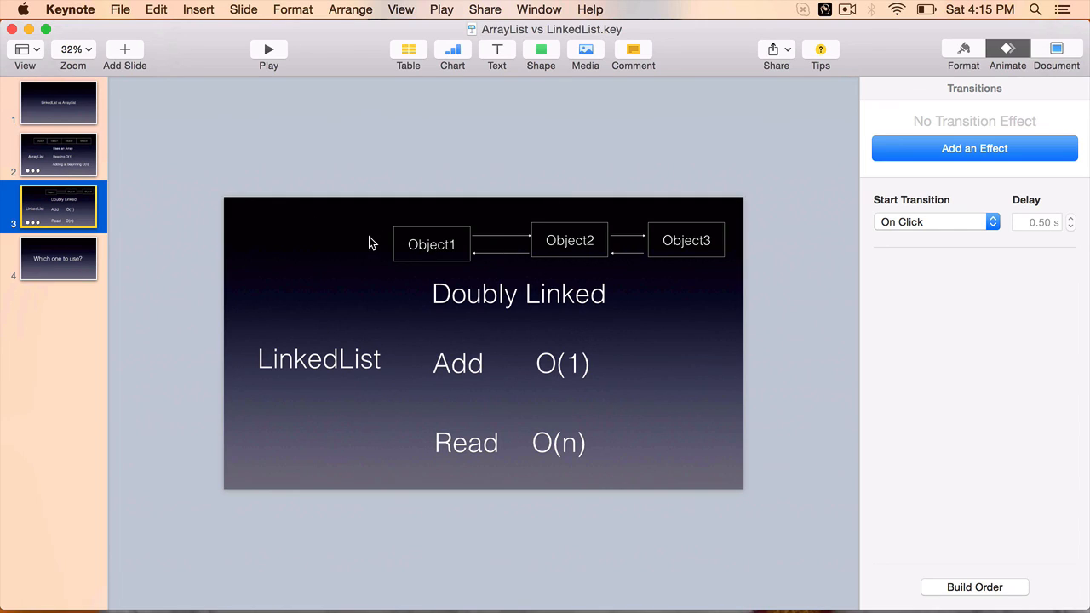